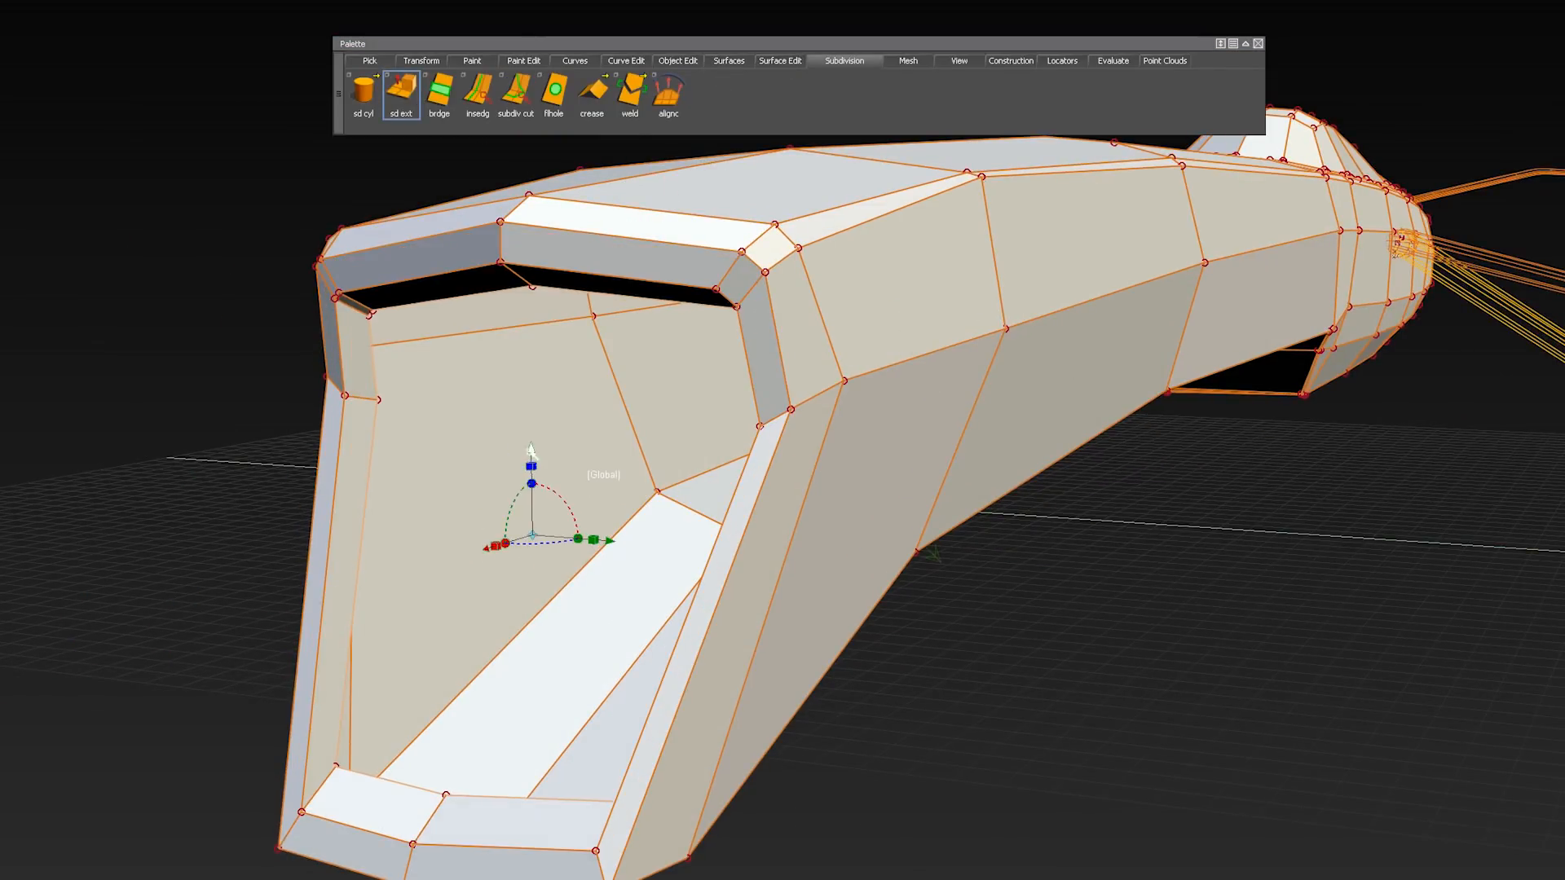
# Intersect the two upright planes with the wing, trim out the slot region and start Multi-Surface Fillet on its edges.
pyautogui.click(476, 90)
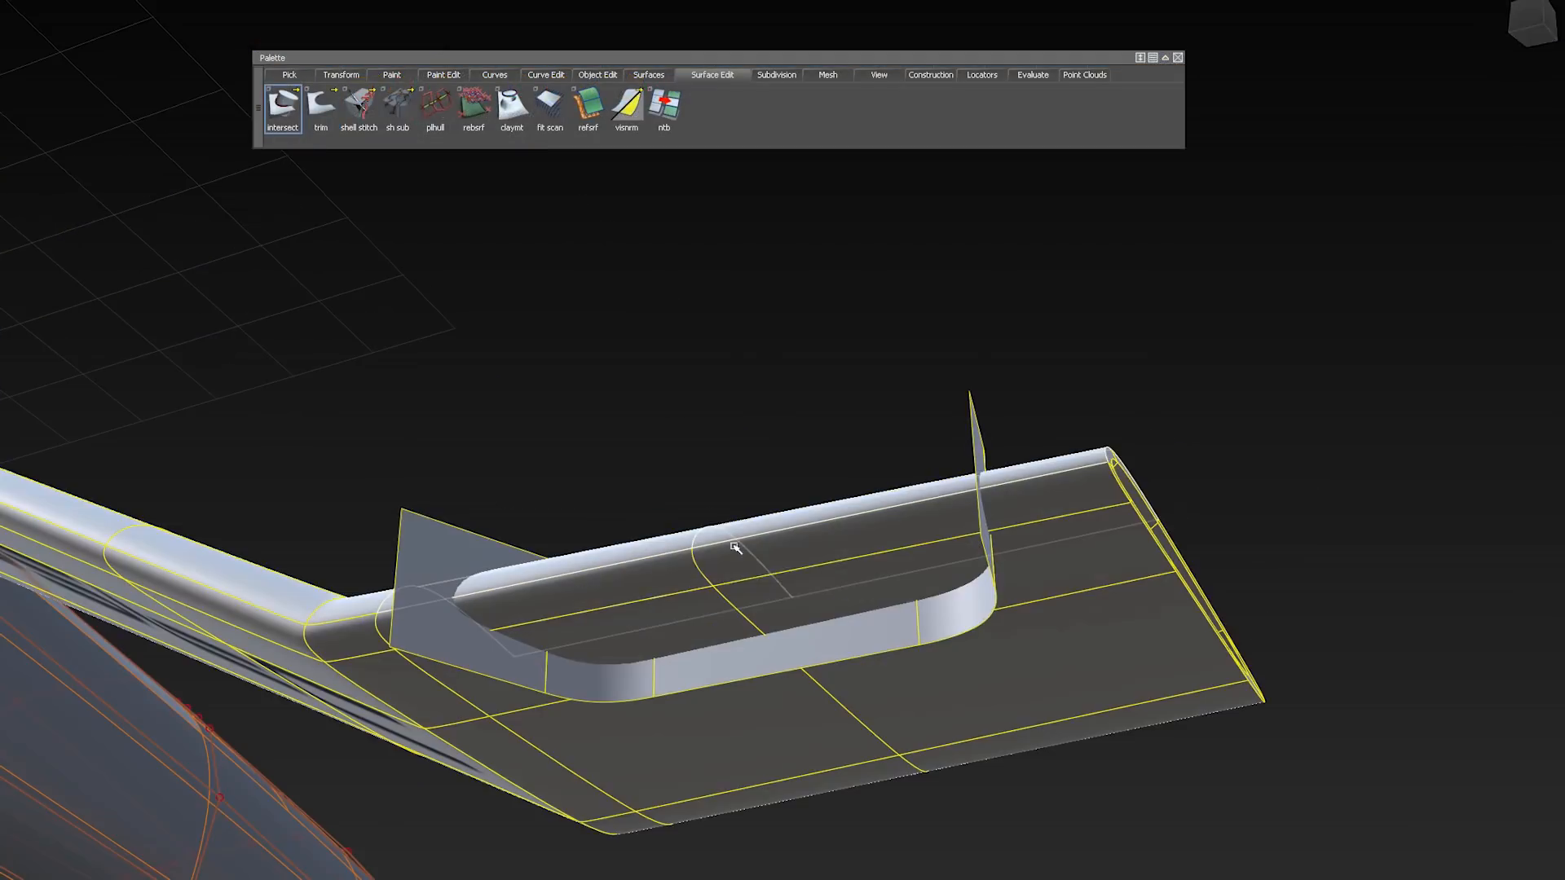
pyautogui.click(320, 108)
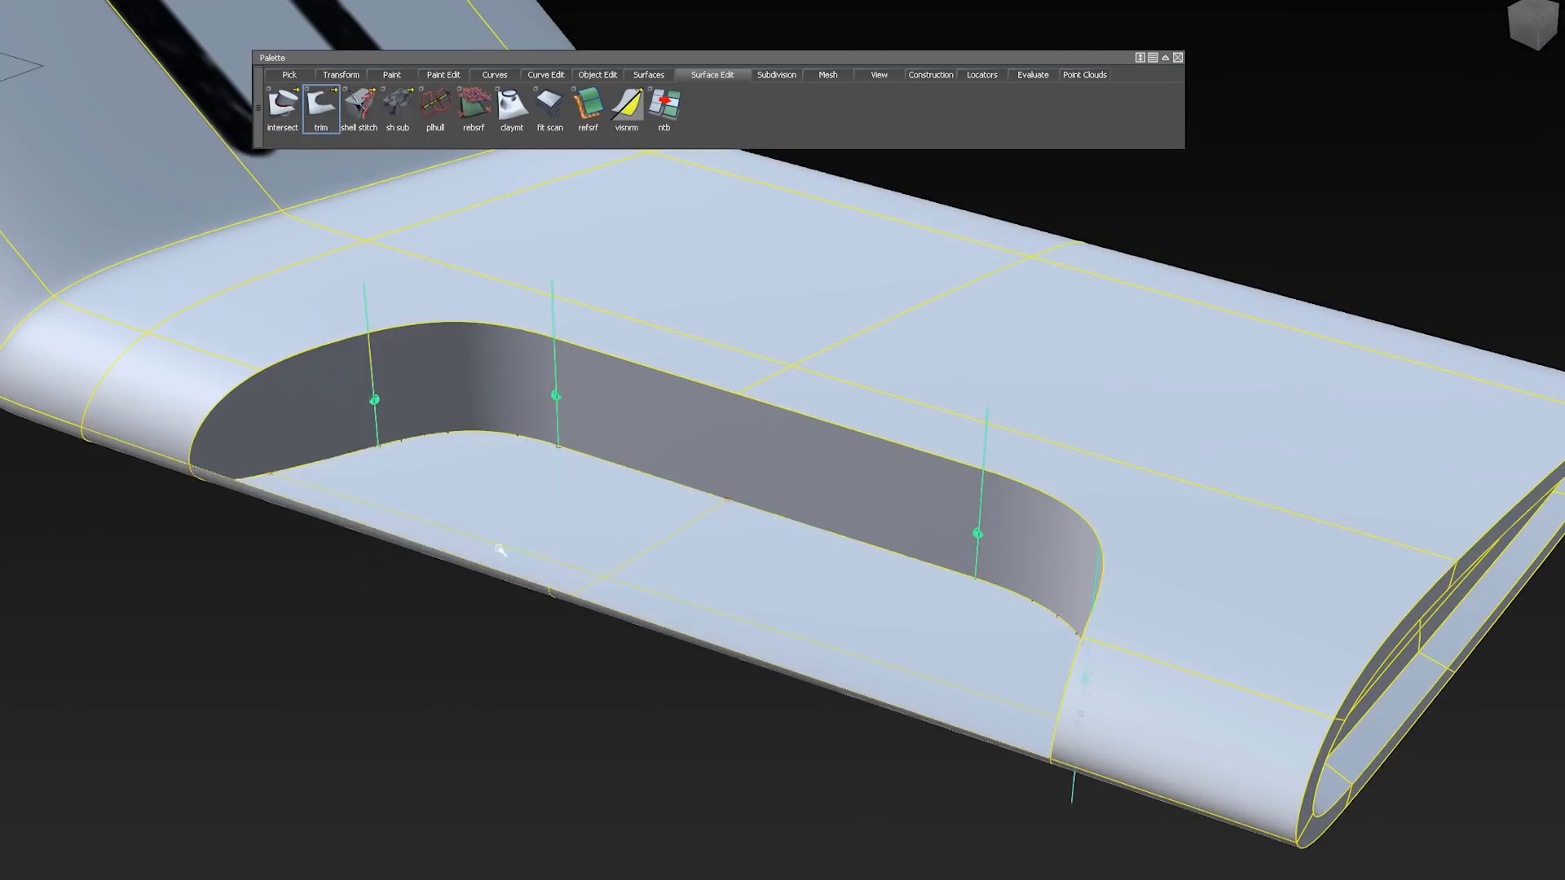
pyautogui.click(660, 73)
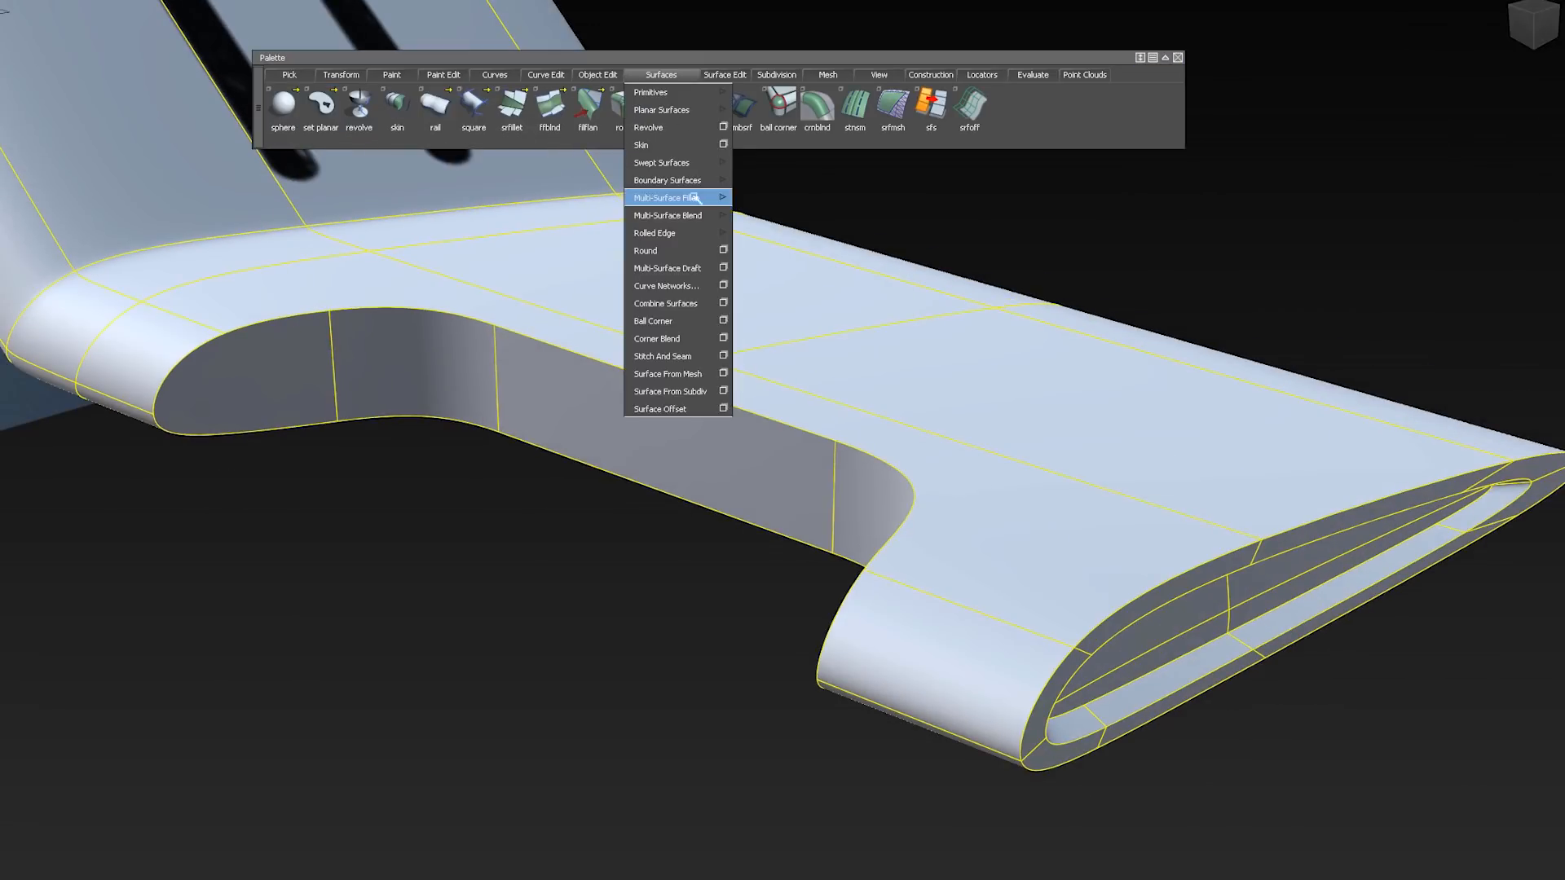
pyautogui.click(665, 197)
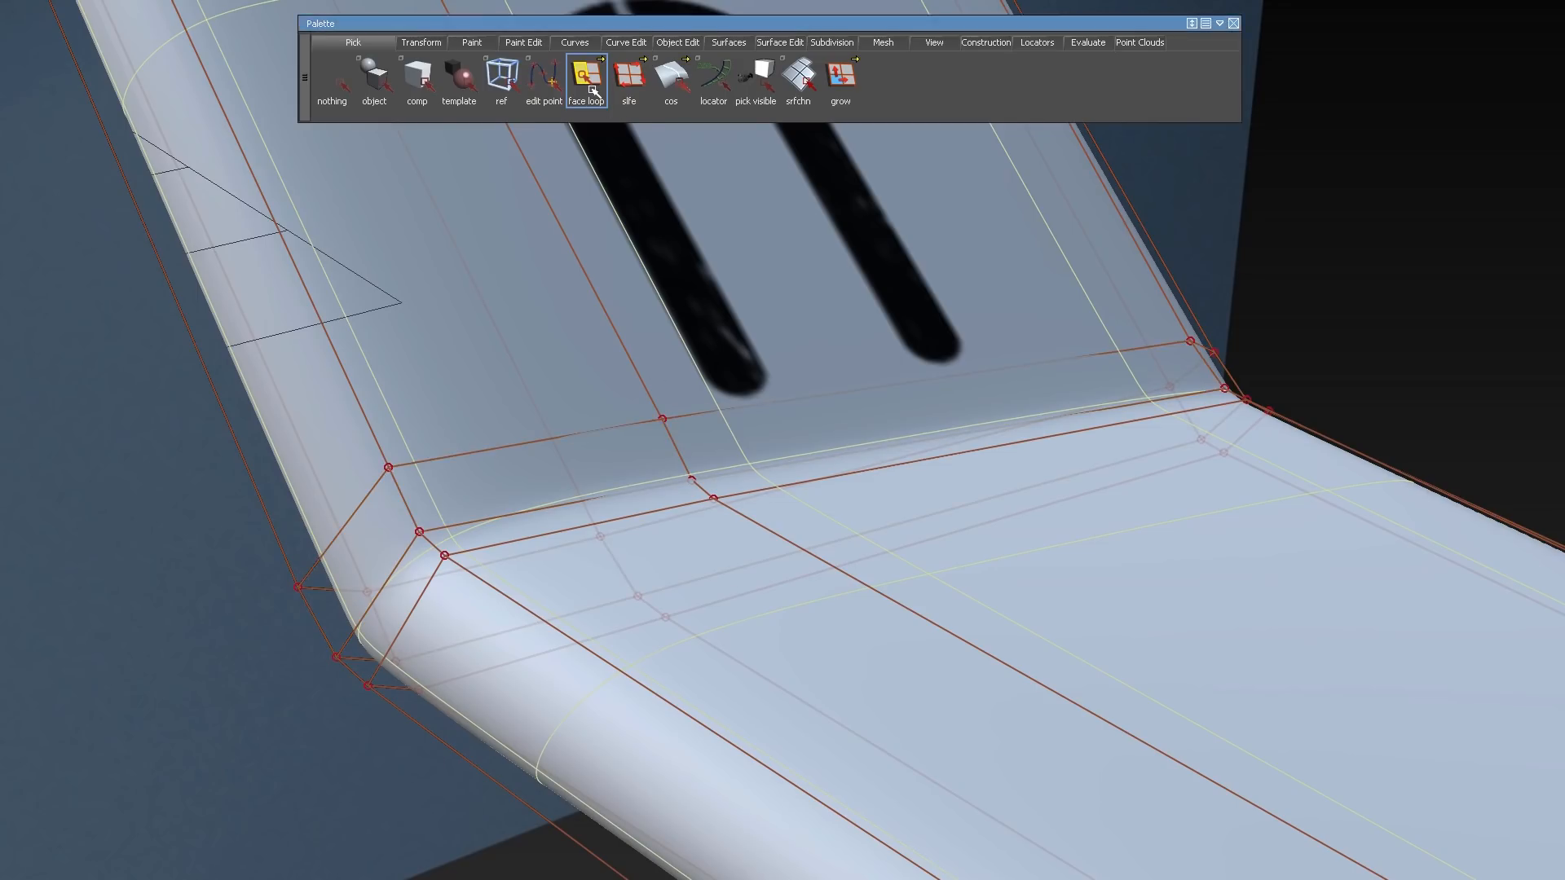
# Cycle Face Loop, Face and Edge pick modes, then pick the edge loop along the wing's top via the subdiv pick flyout.
pyautogui.click(585, 80)
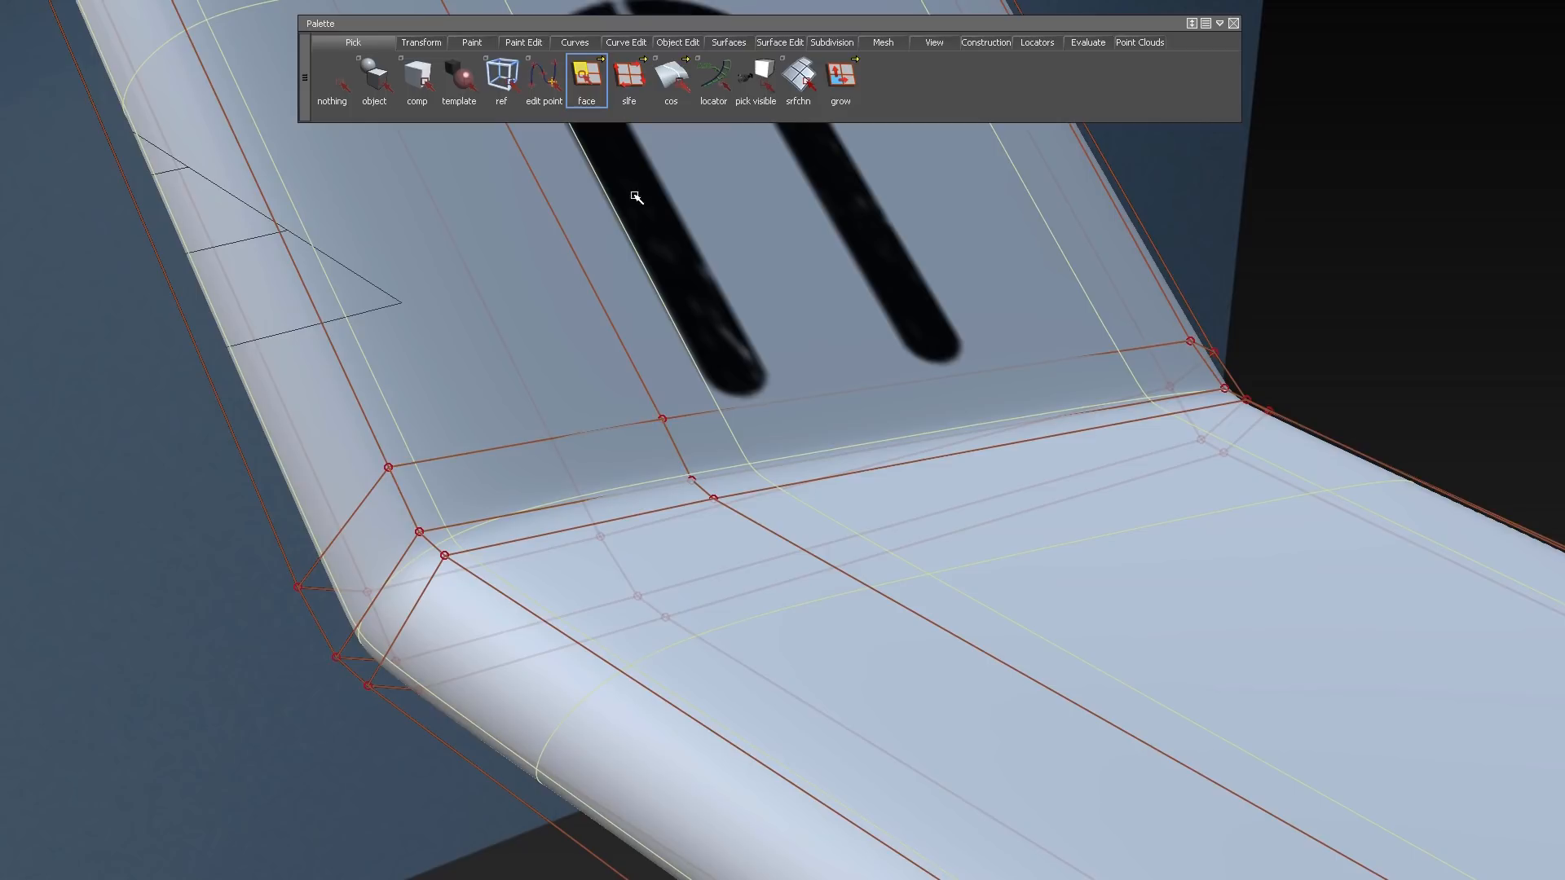
pyautogui.click(586, 78)
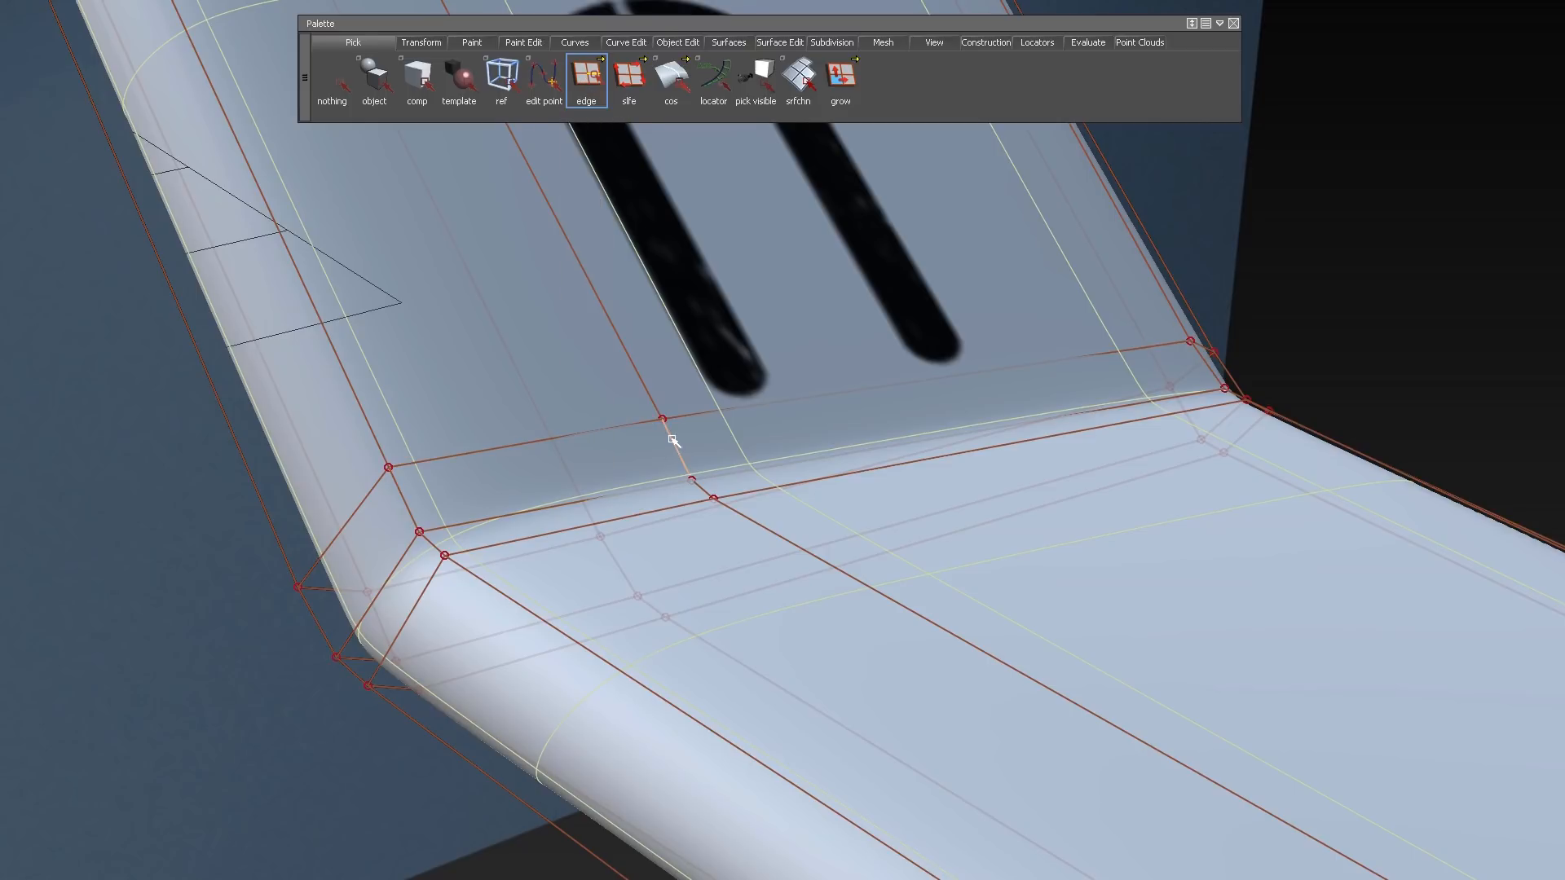
pyautogui.moveTo(1162, 297)
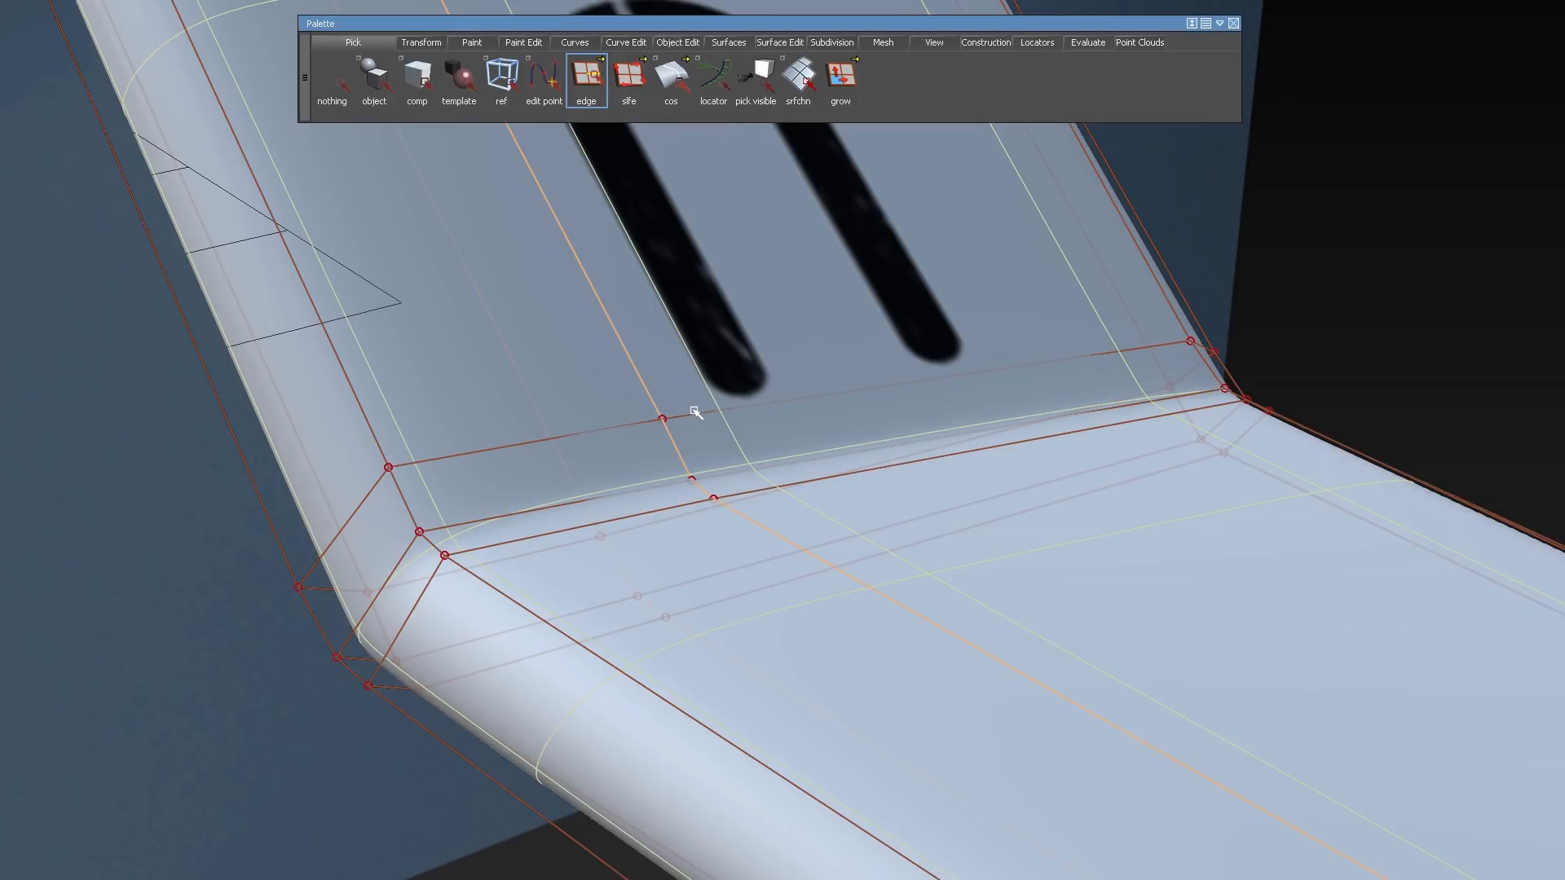
pyautogui.click(629, 79)
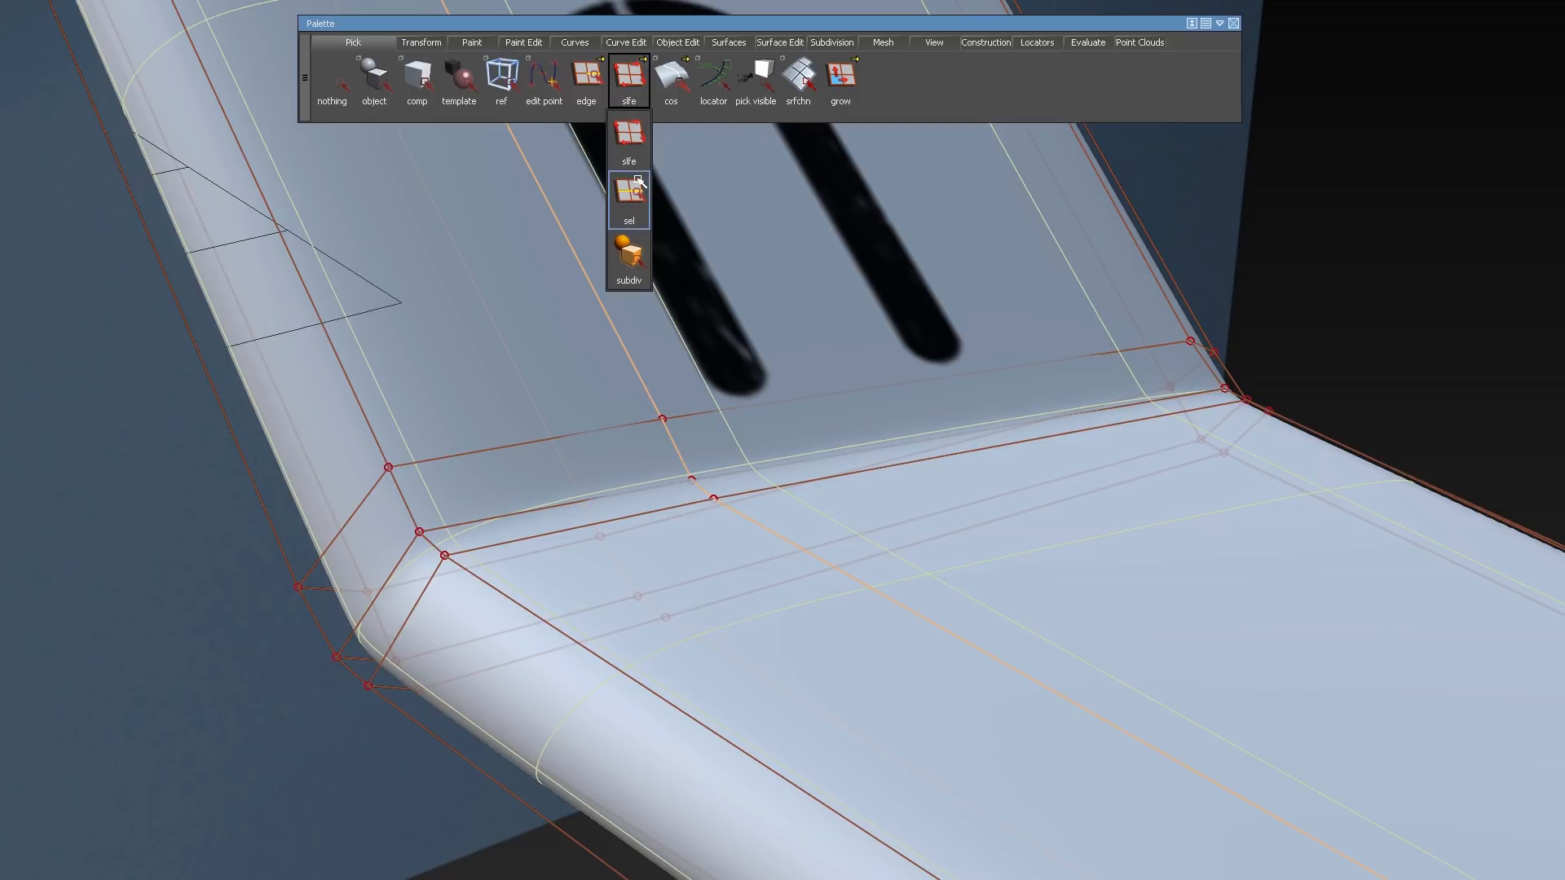
pyautogui.click(627, 194)
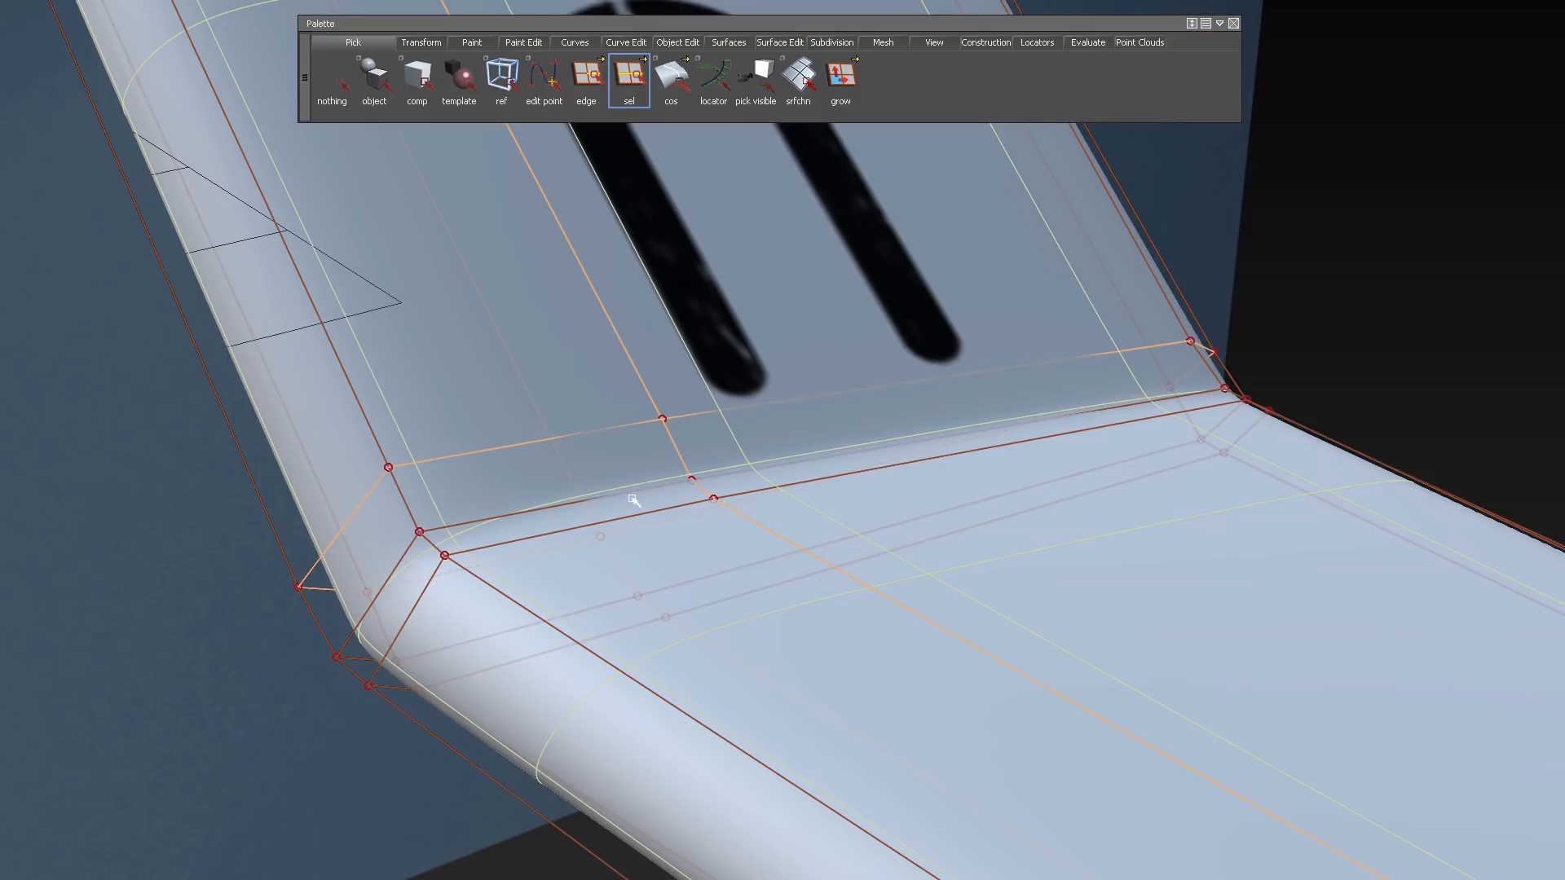
pyautogui.click(627, 80)
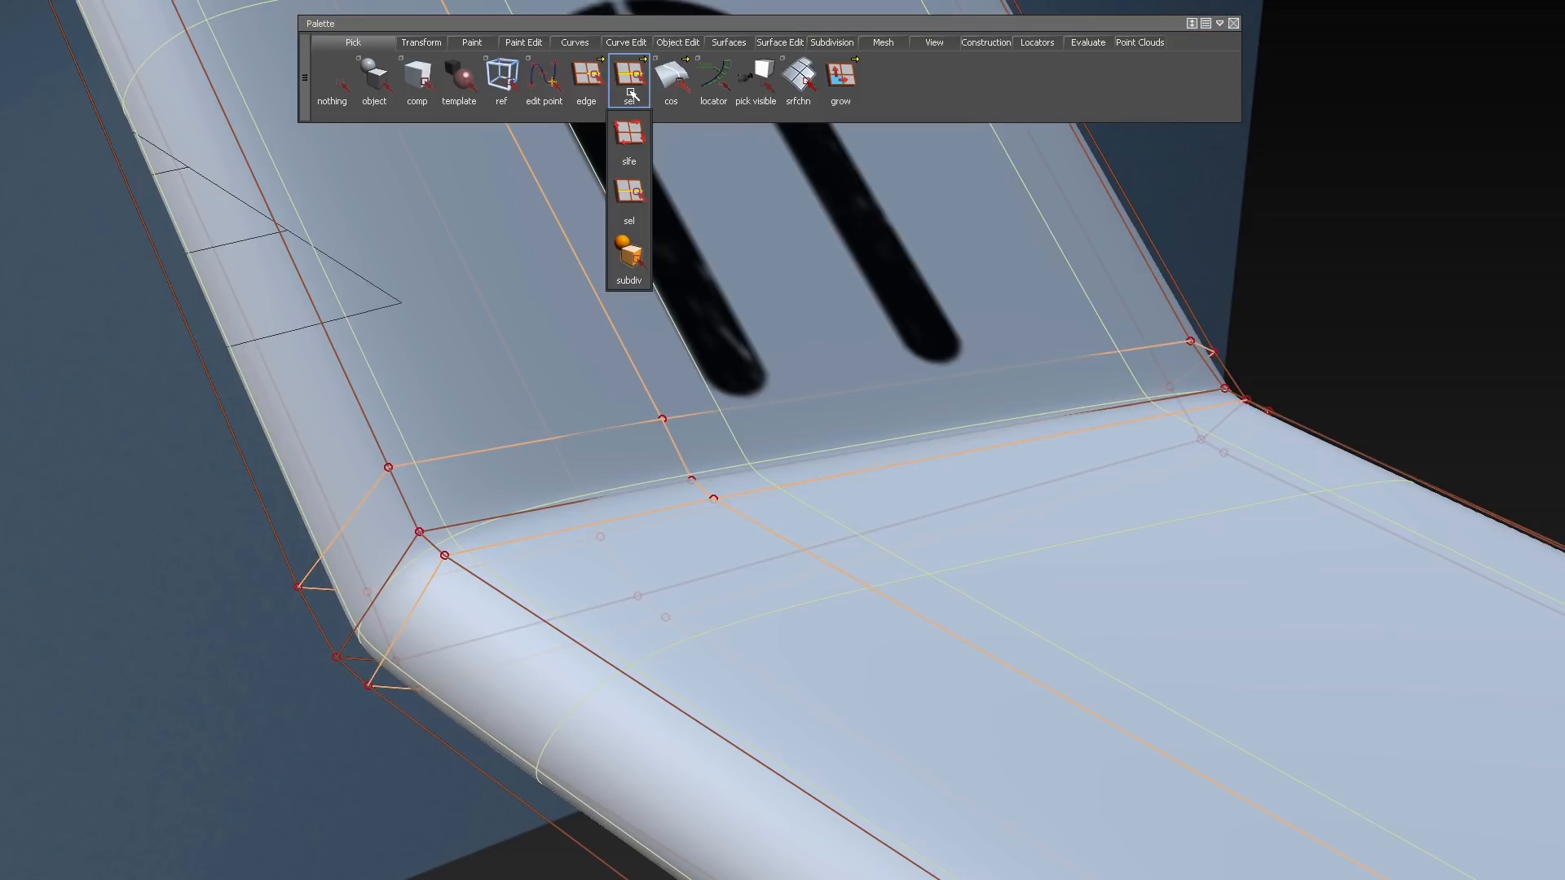
pyautogui.click(630, 258)
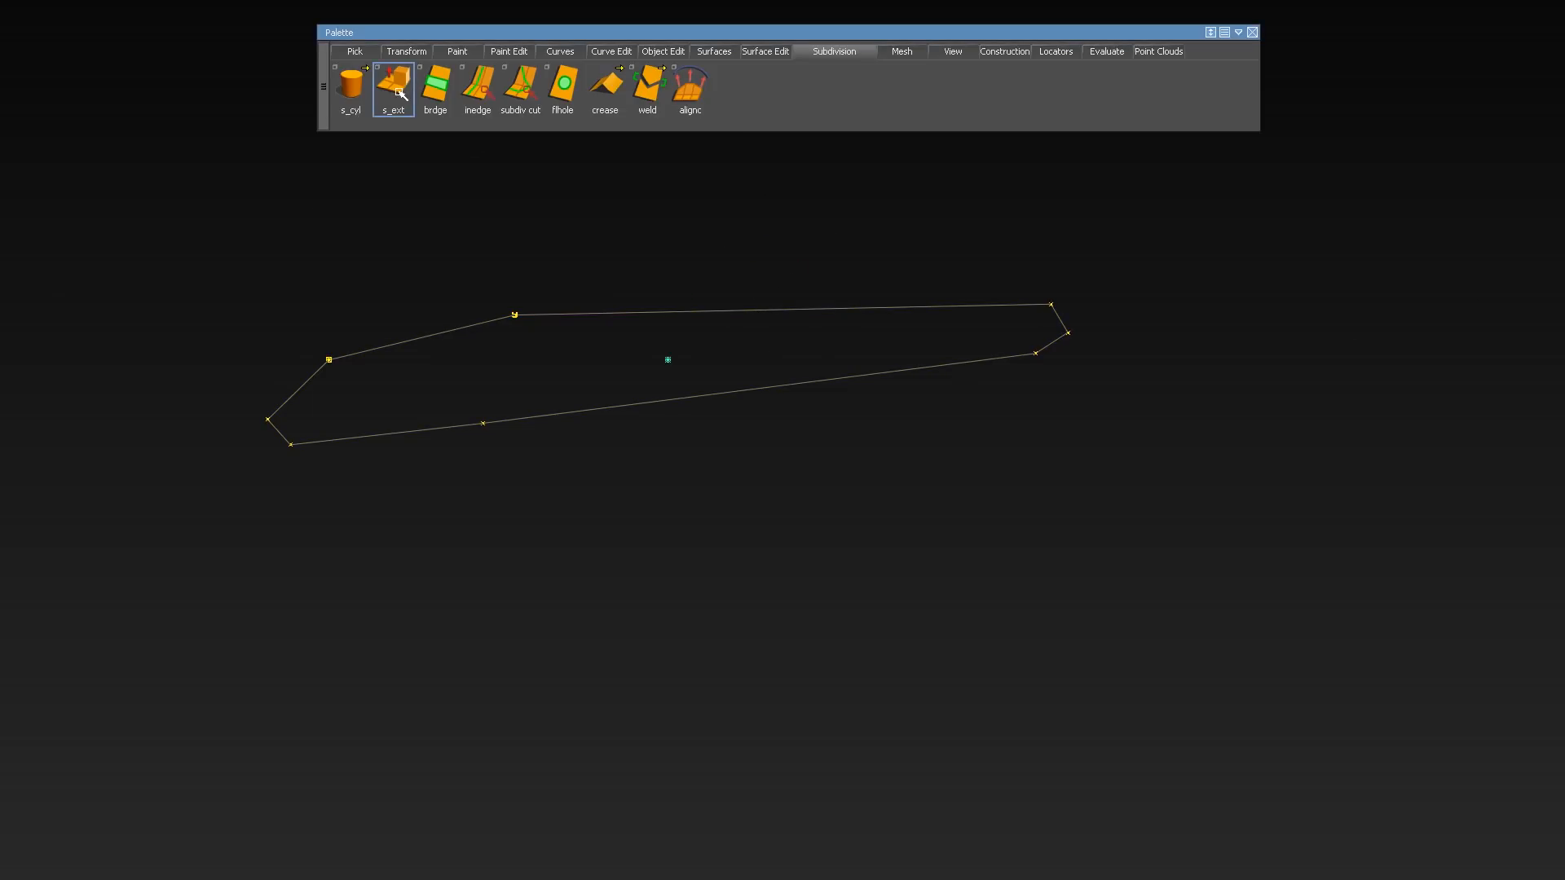
# Extrude the closed wing outline curve into a subdivision band wrapping the wing section.
pyautogui.click(393, 85)
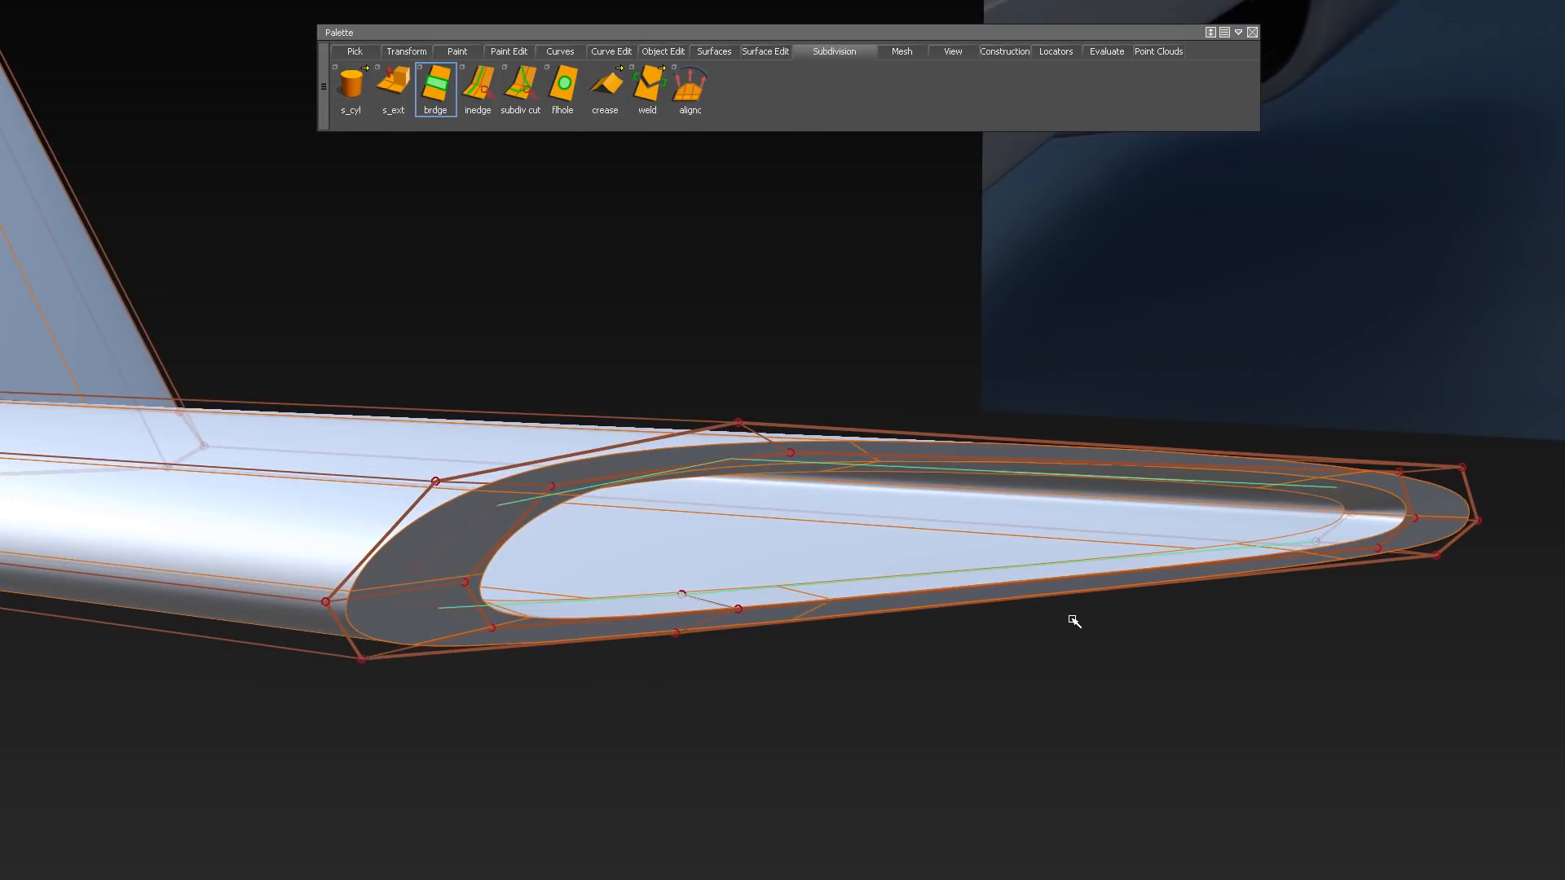
# Bridge and fill the wing-tip opening, switch to quality shading, and insert an edge loop near the wing's bend.
pyautogui.click(561, 85)
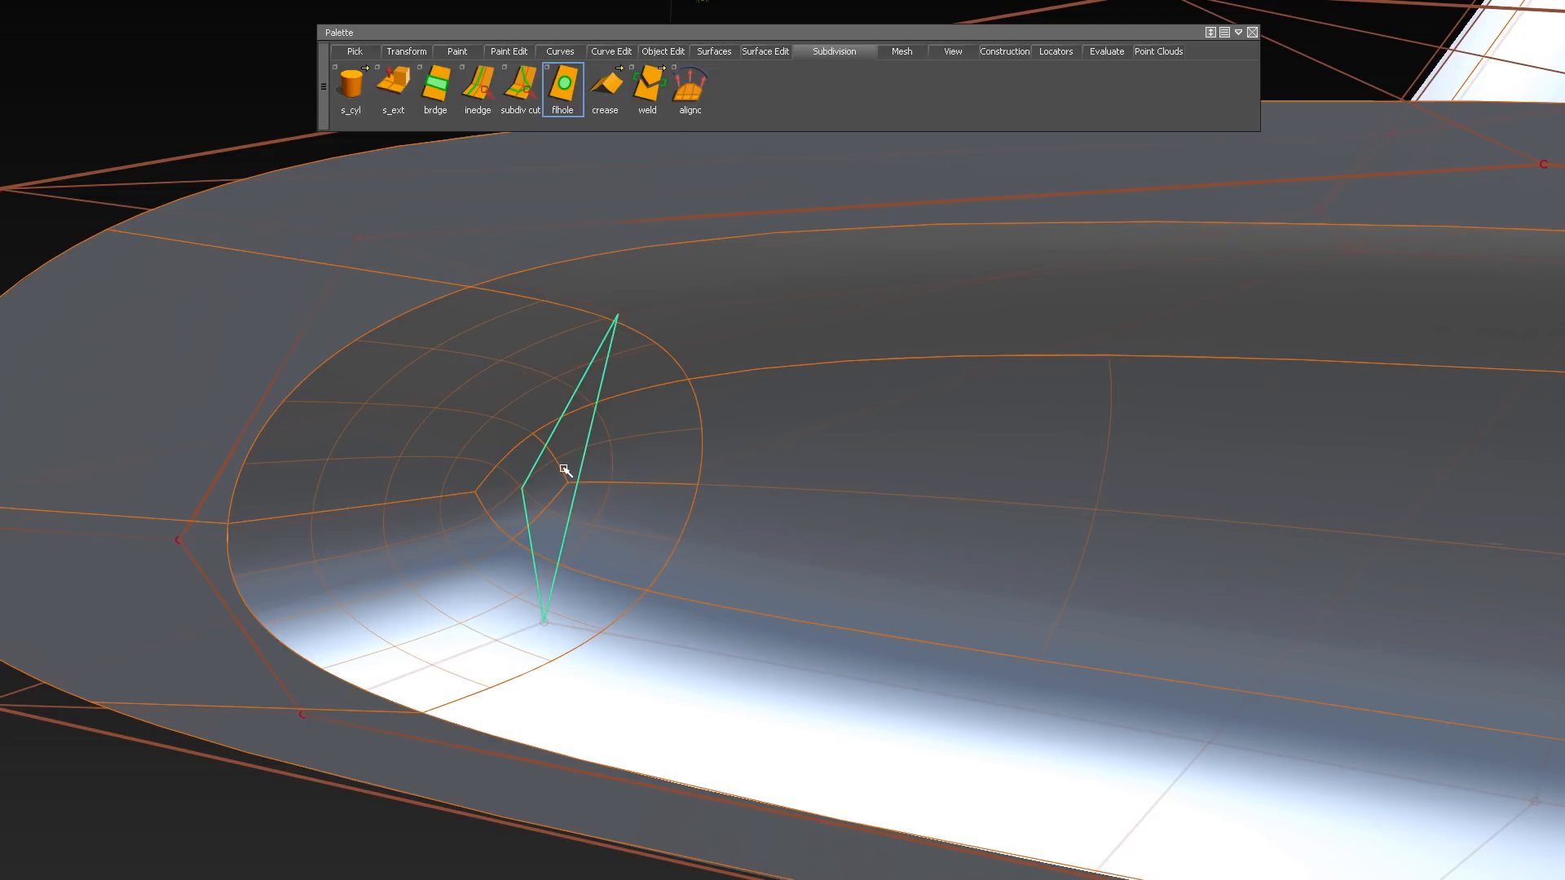
pyautogui.click(476, 83)
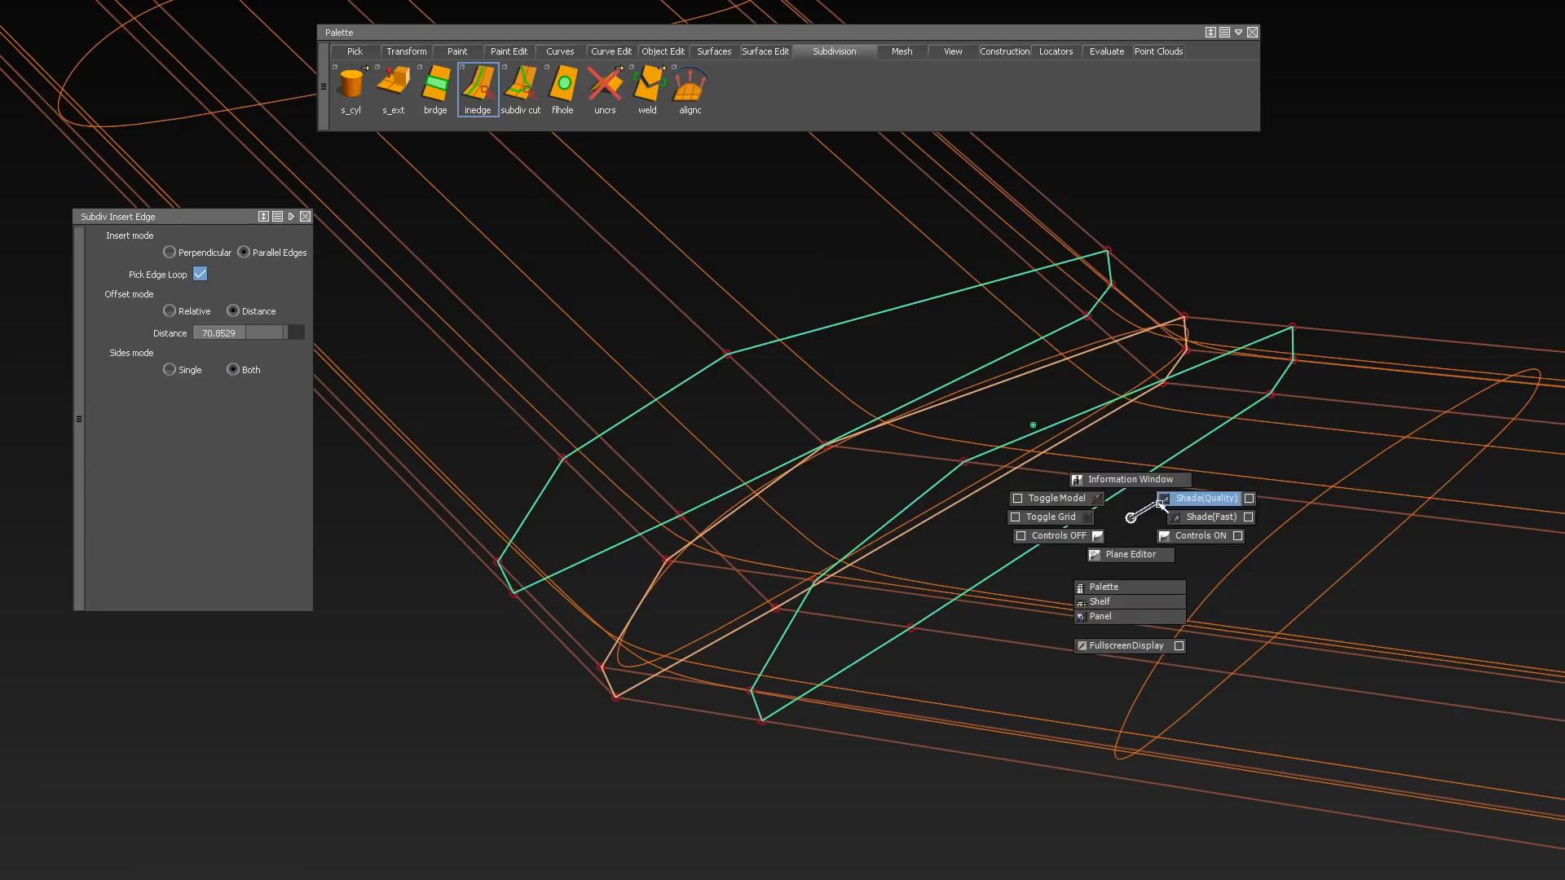
pyautogui.click(1204, 499)
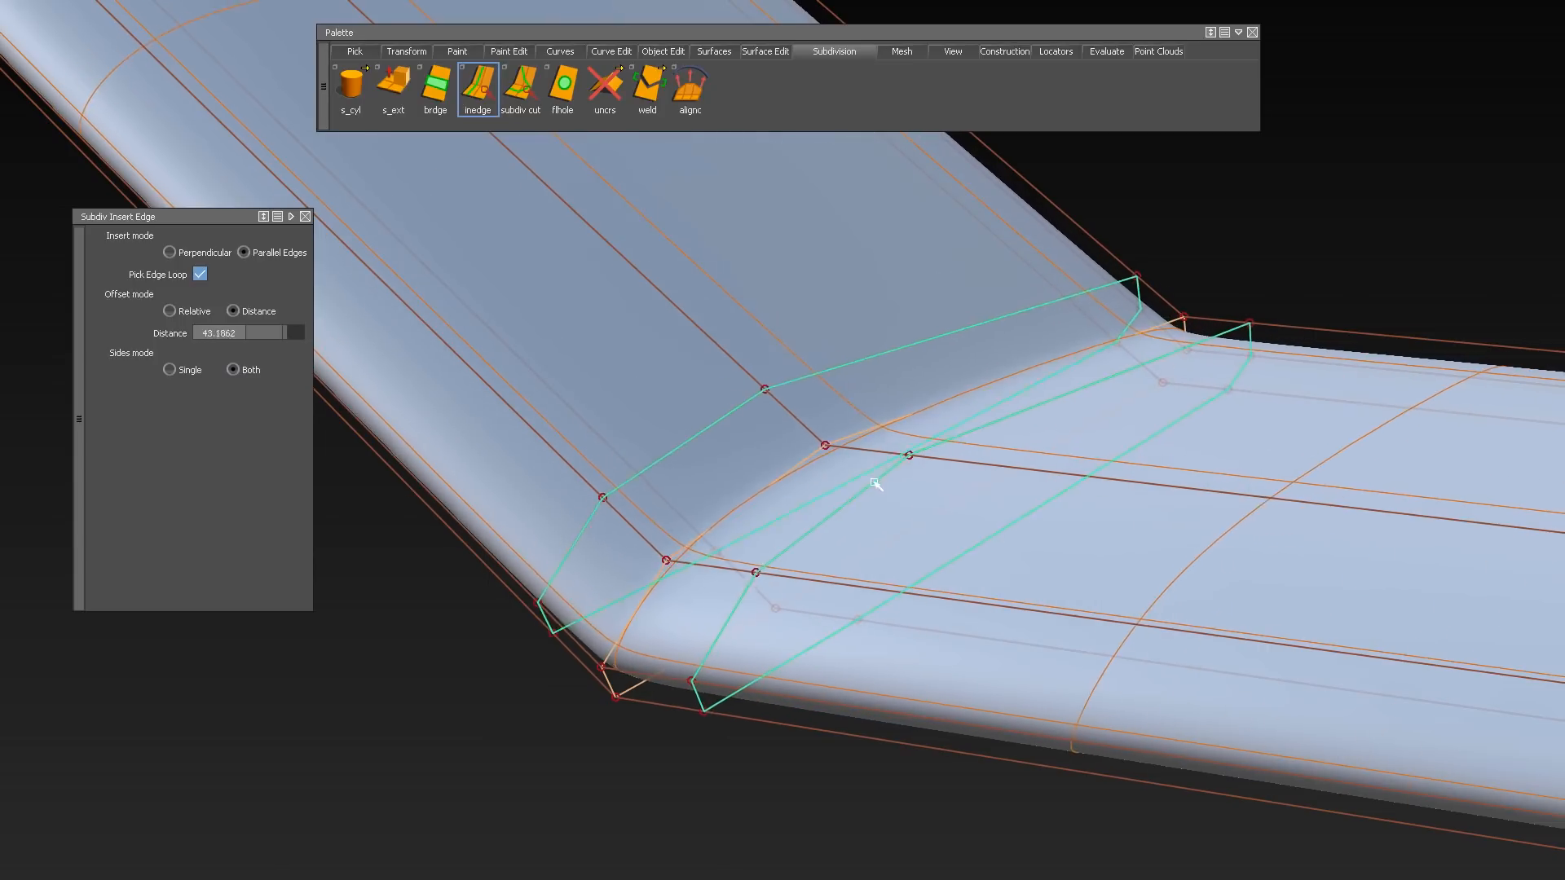
pyautogui.click(372, 51)
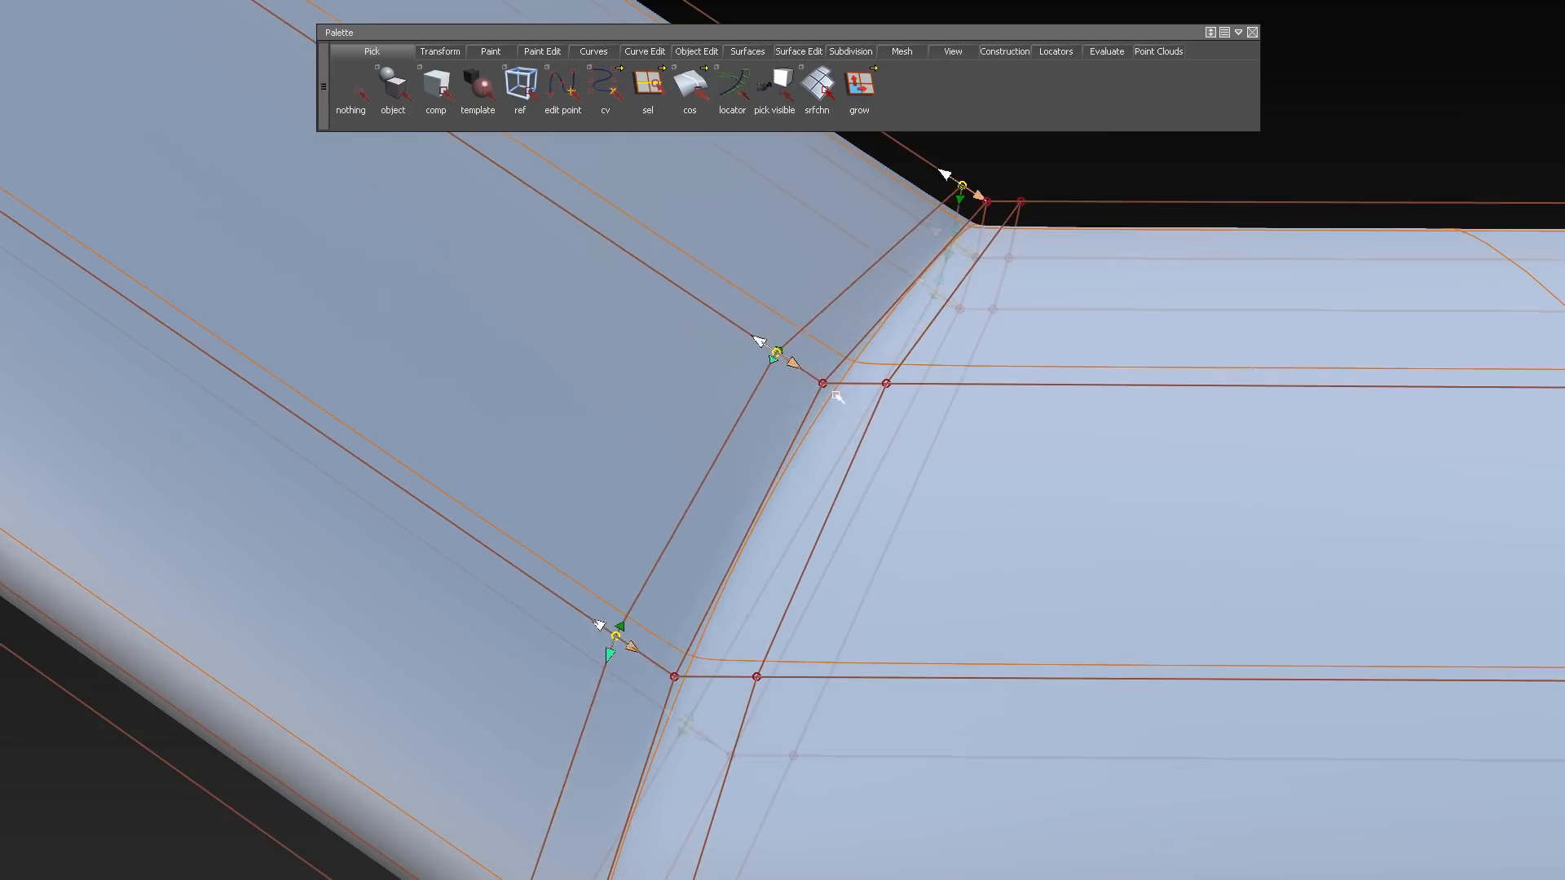
pyautogui.rightClick(903, 332)
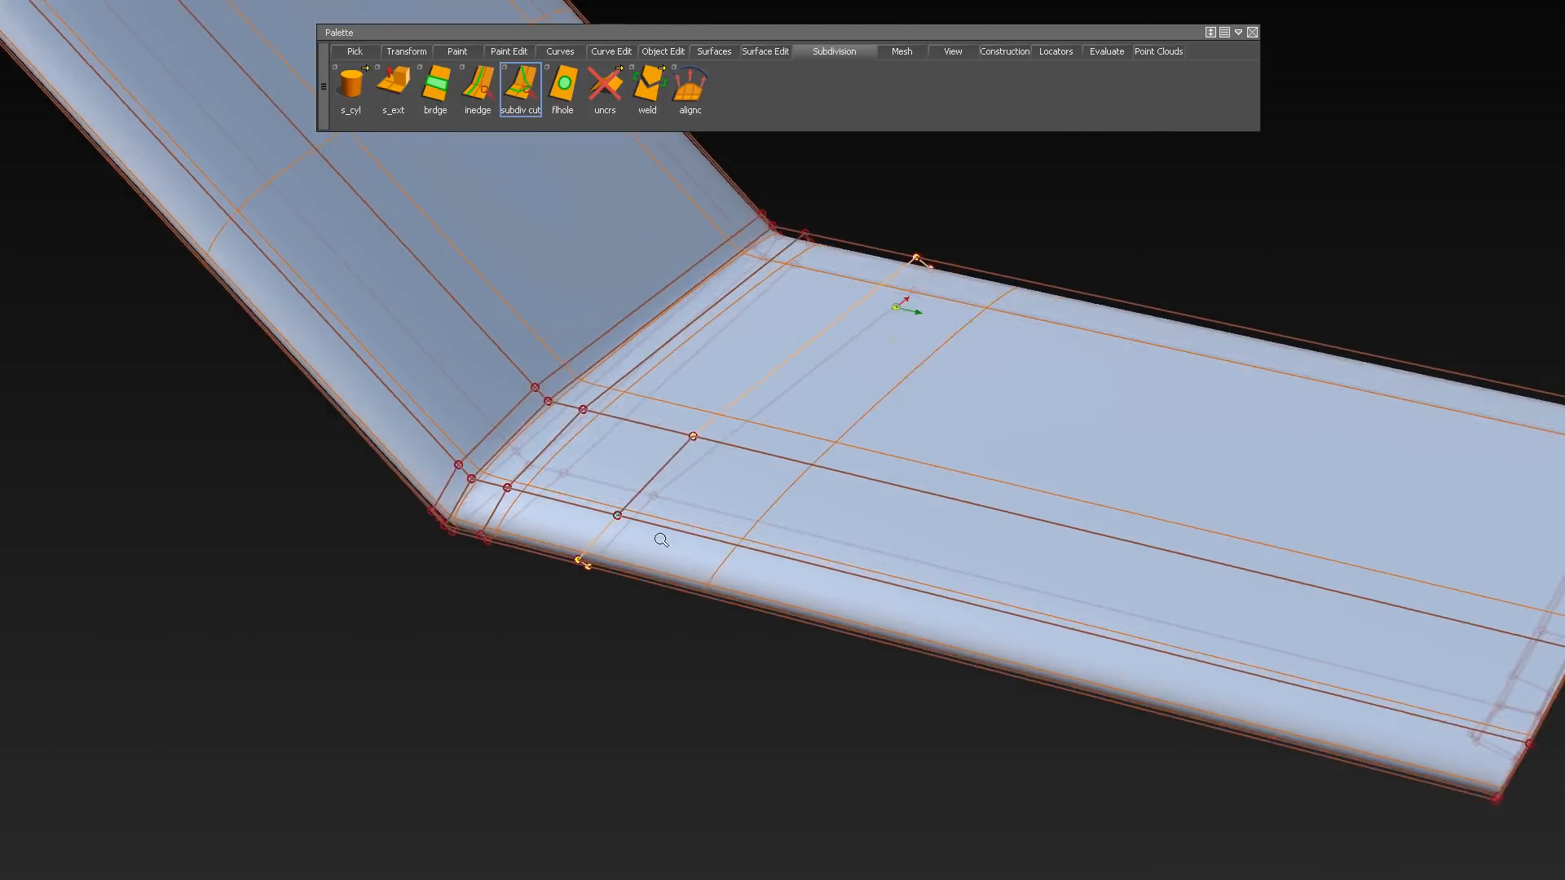
# Cut a new edge across the wing near the bend and weld the stray vertex onto its target.
pyautogui.click(647, 84)
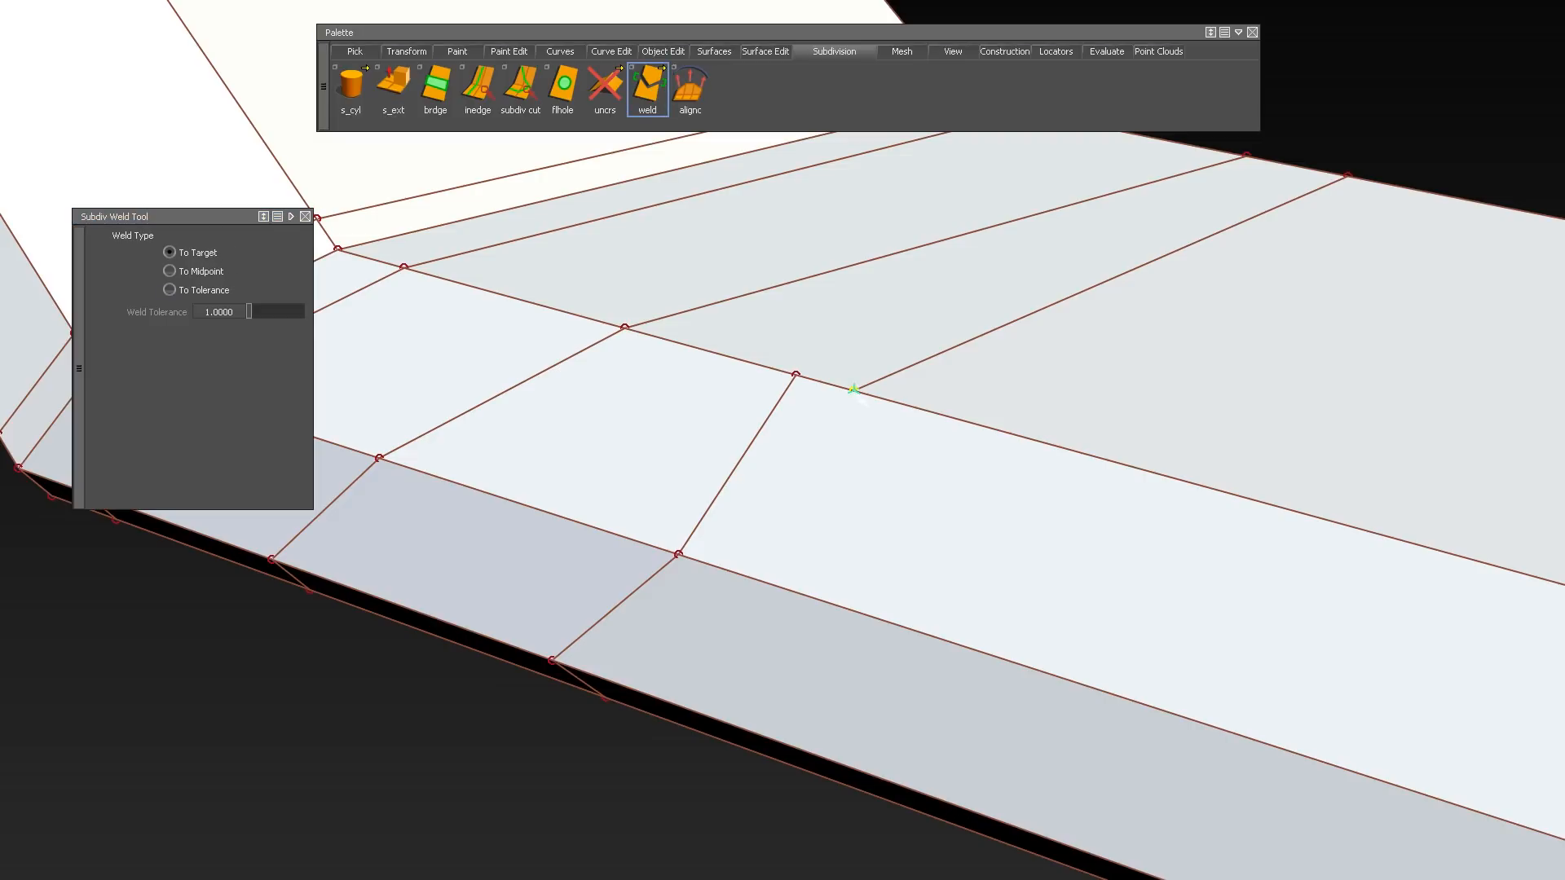
pyautogui.click(689, 84)
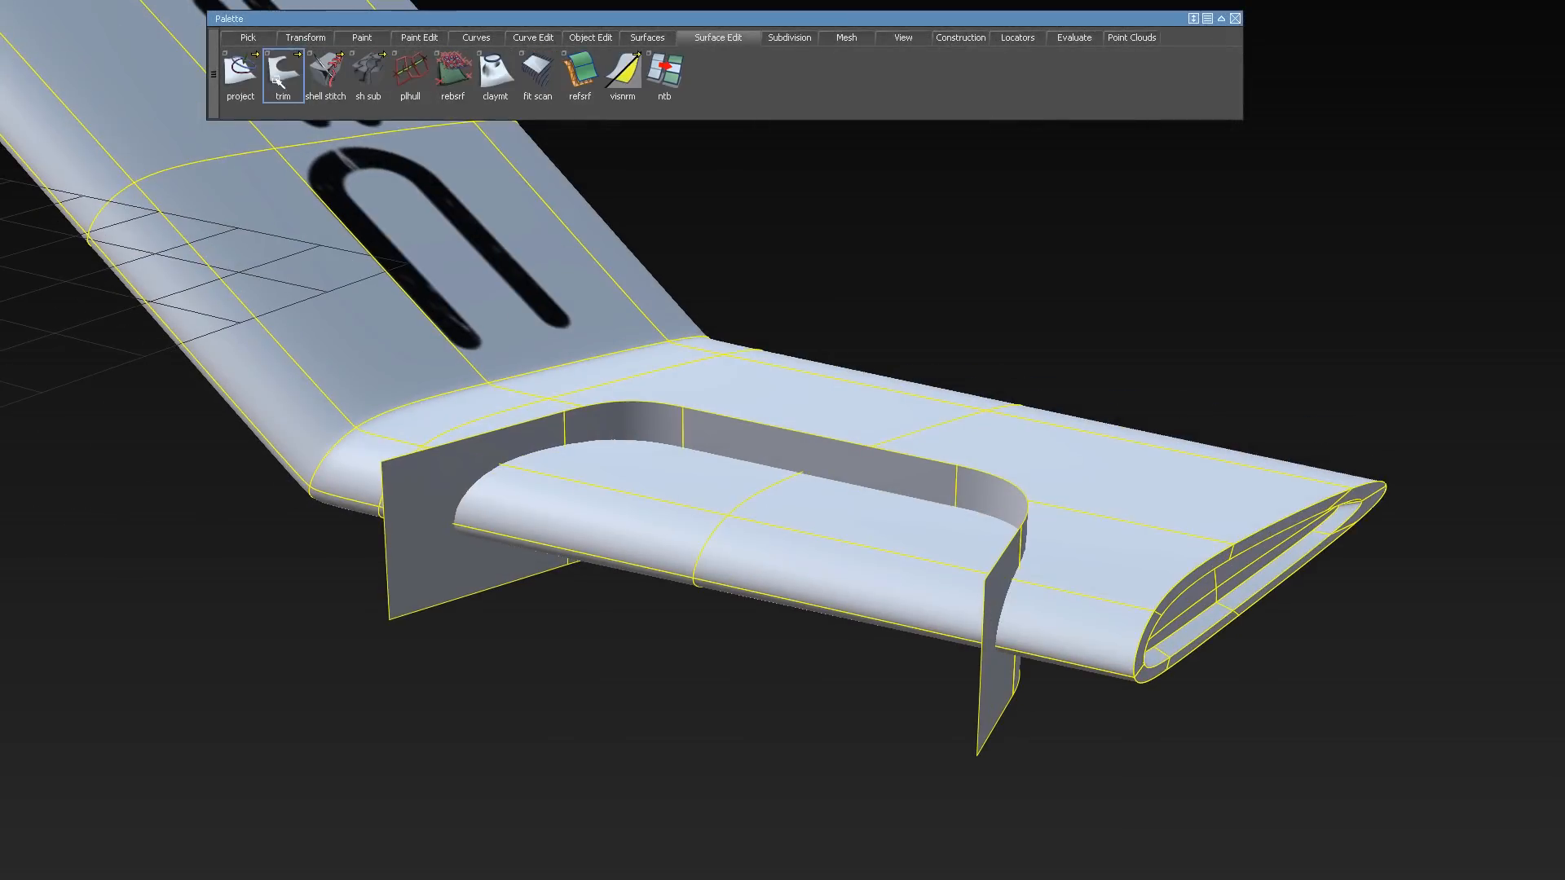
# Trim away the slot region, fillet the slot surfaces, and project the circle onto the wing for a round hole.
pyautogui.click(240, 70)
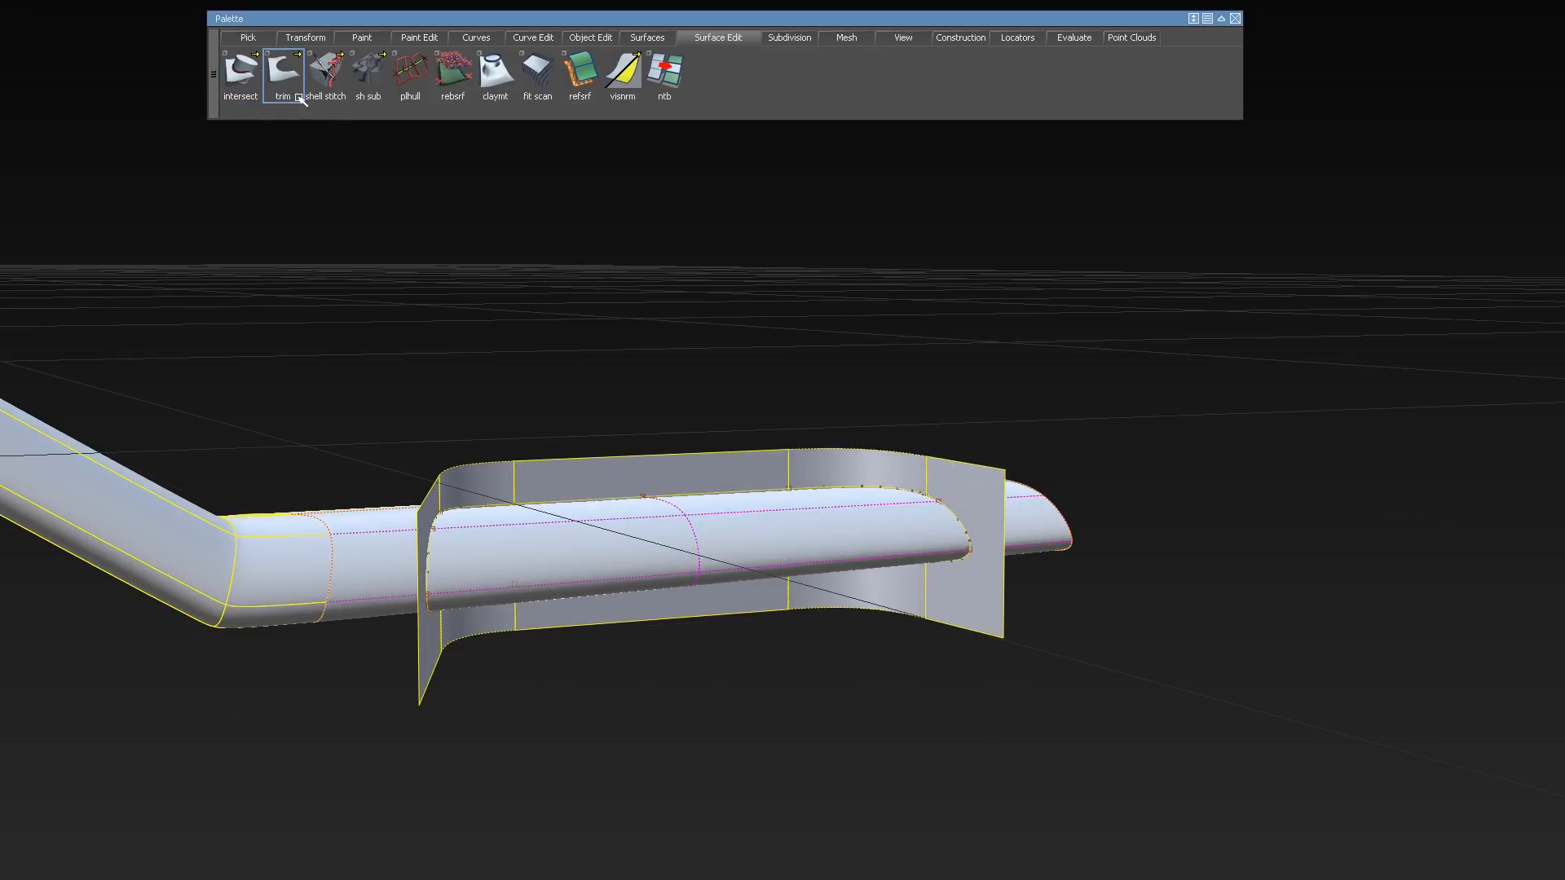
pyautogui.click(282, 70)
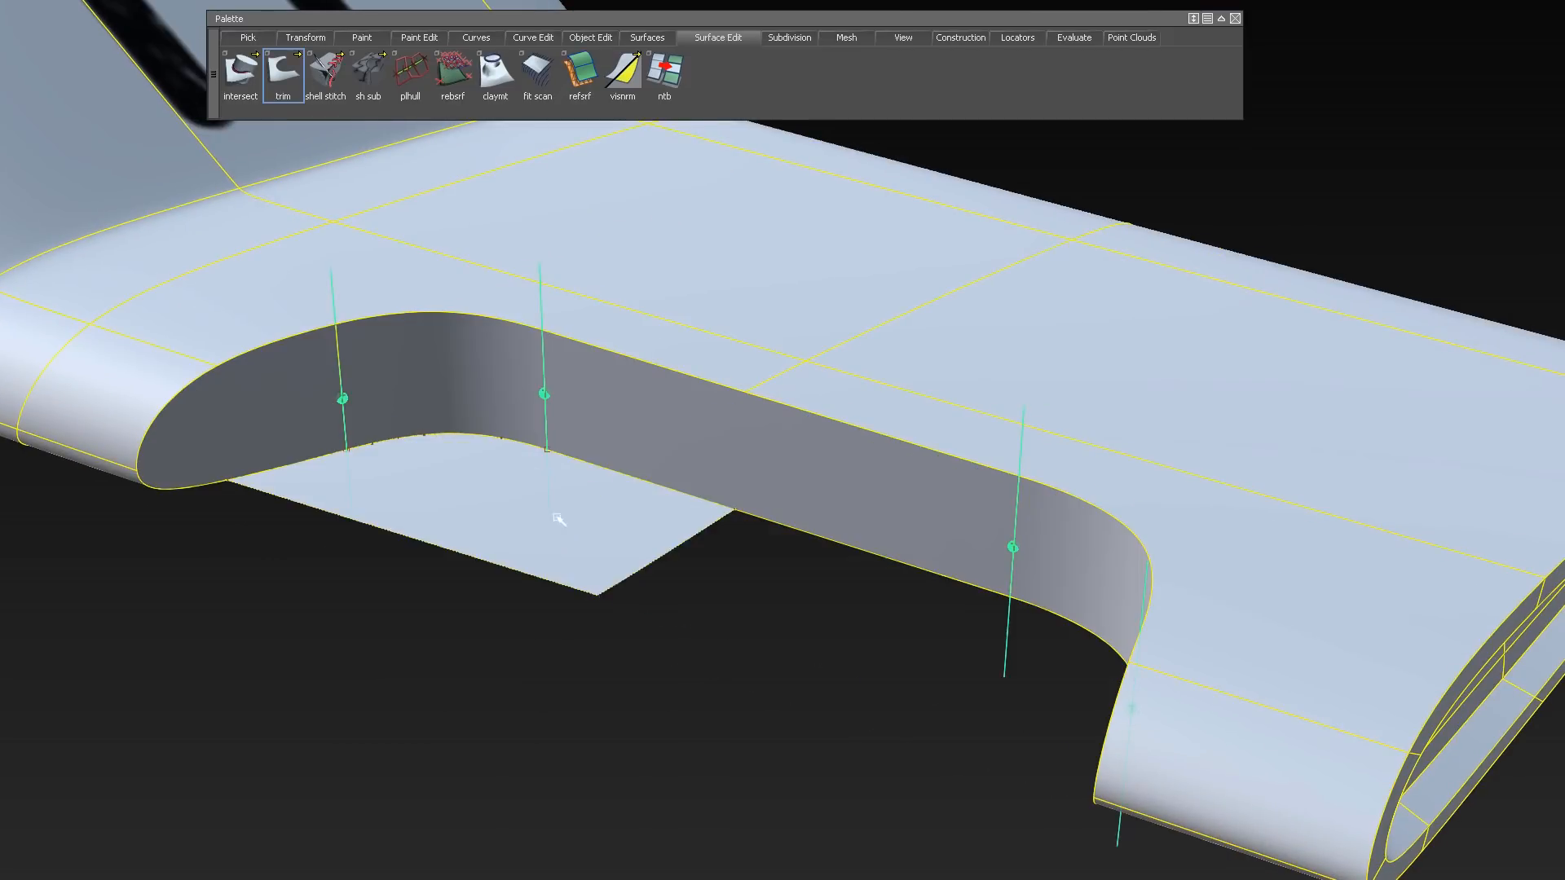
pyautogui.click(589, 70)
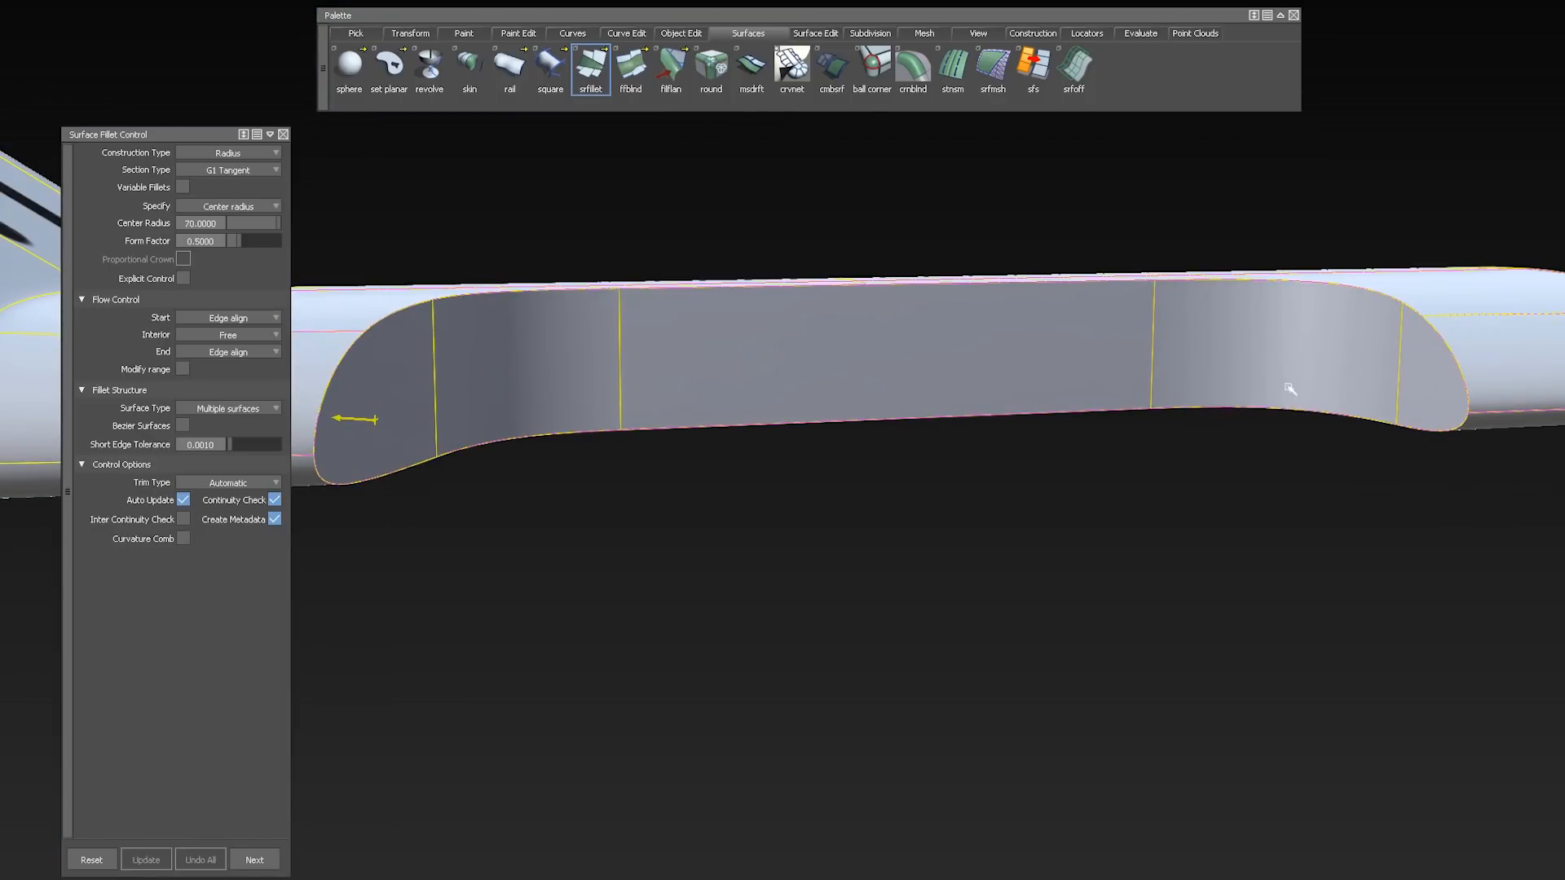
pyautogui.tripleClick(228, 223)
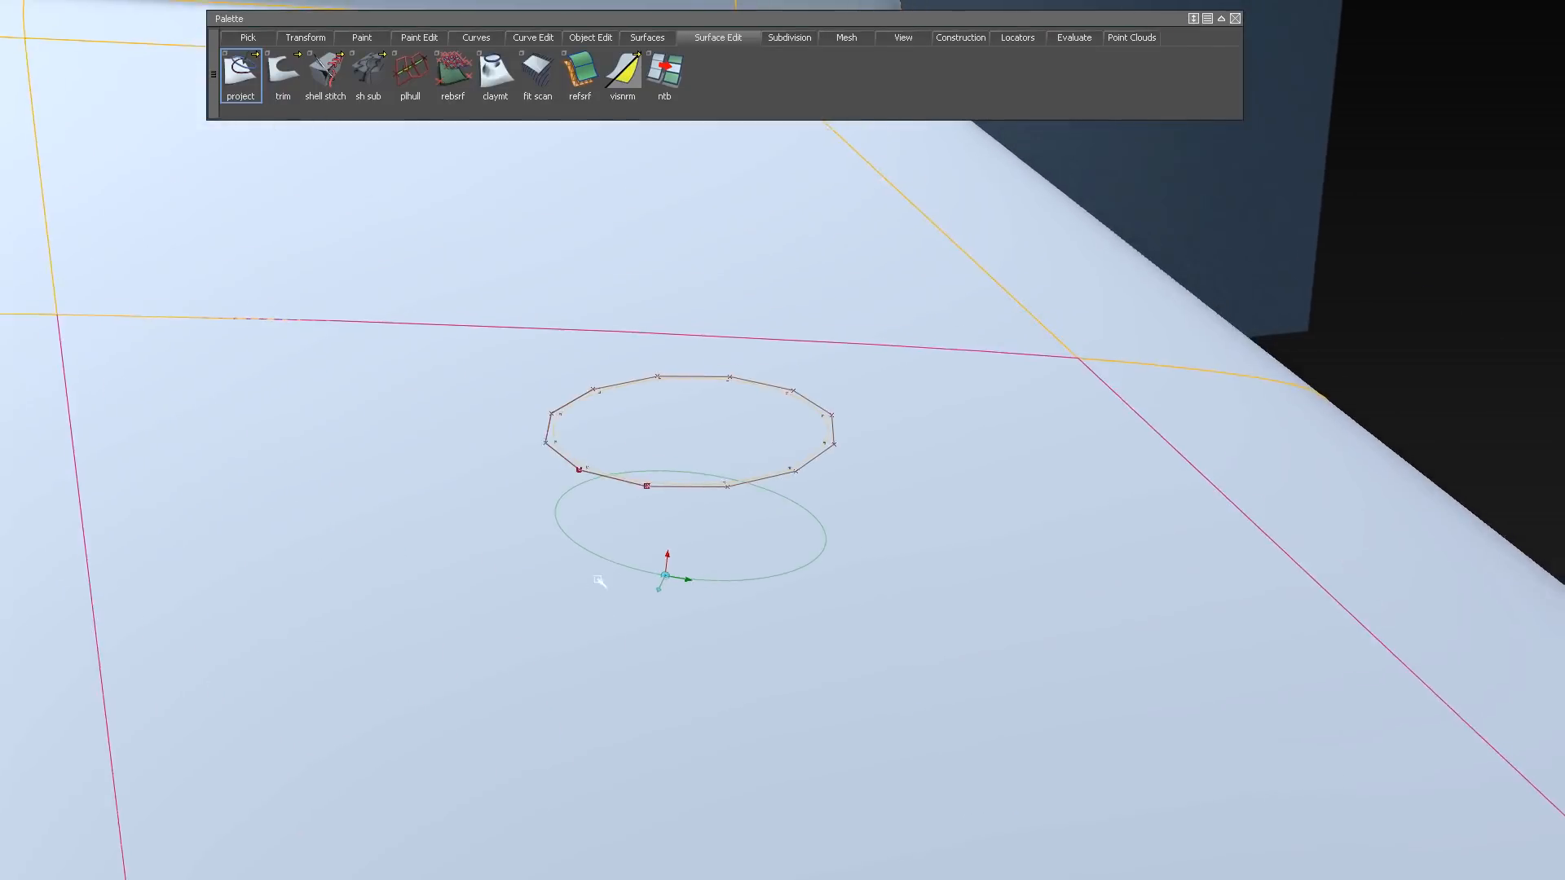
pyautogui.click(282, 72)
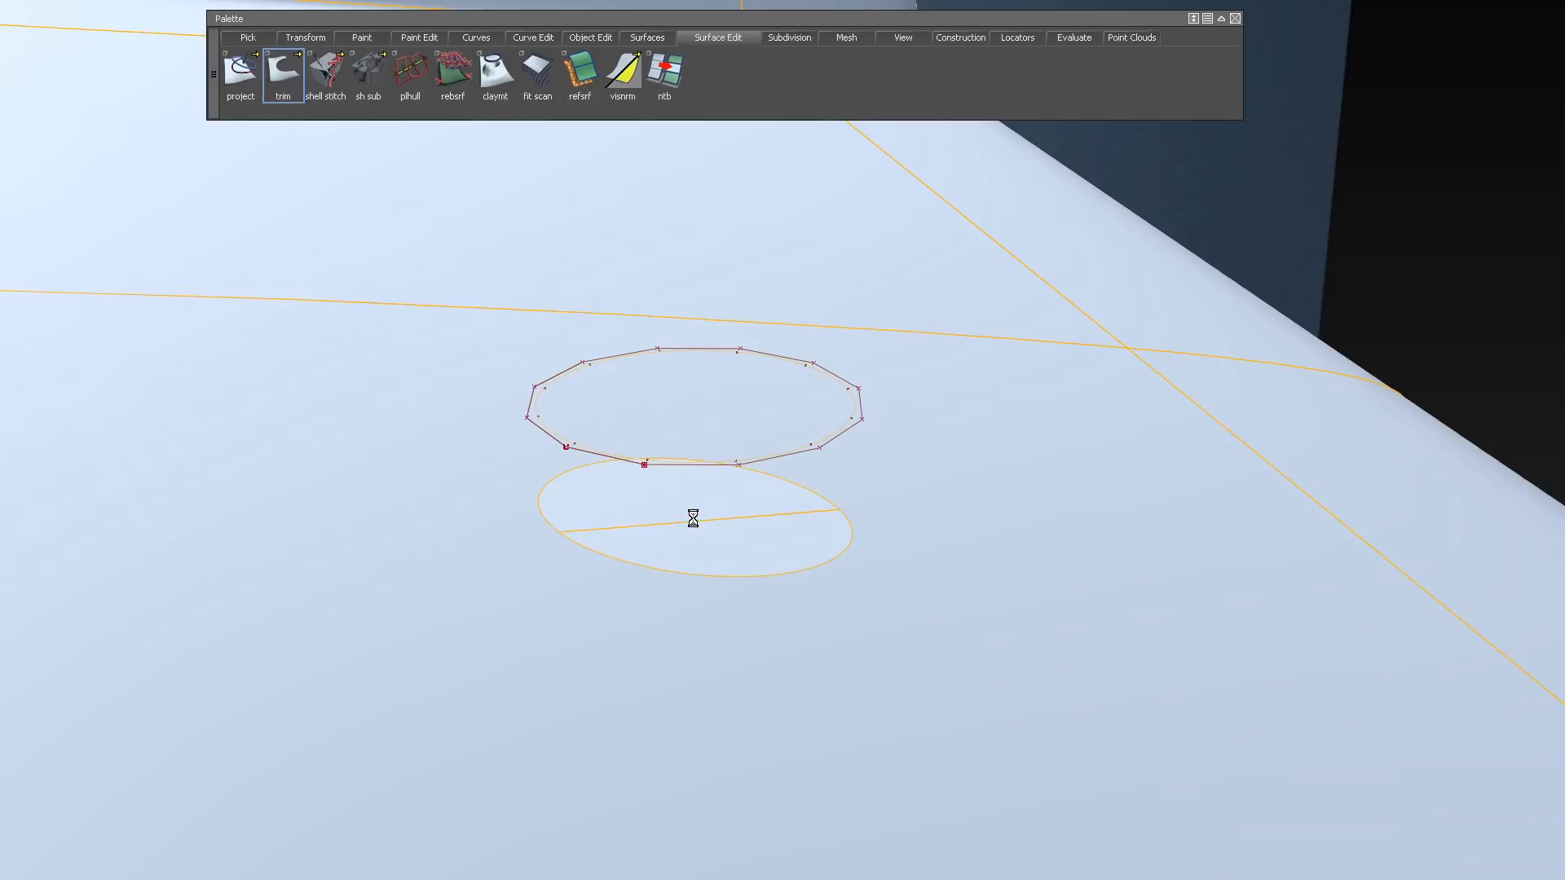